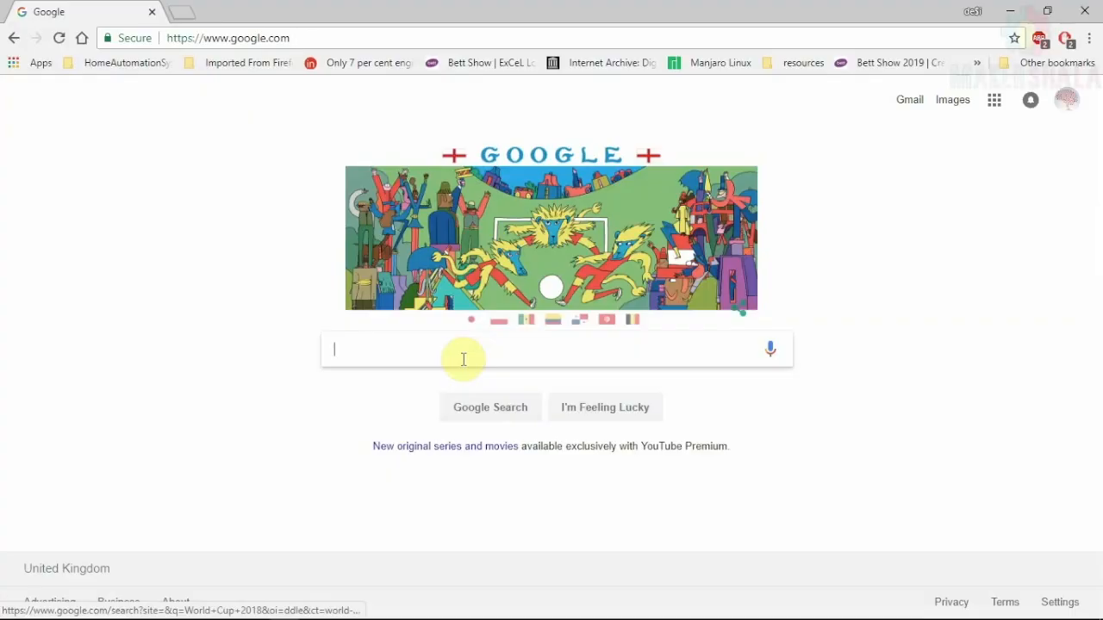
Search Google for 'arduino download' via the autocomplete suggestion.
type("arduino")
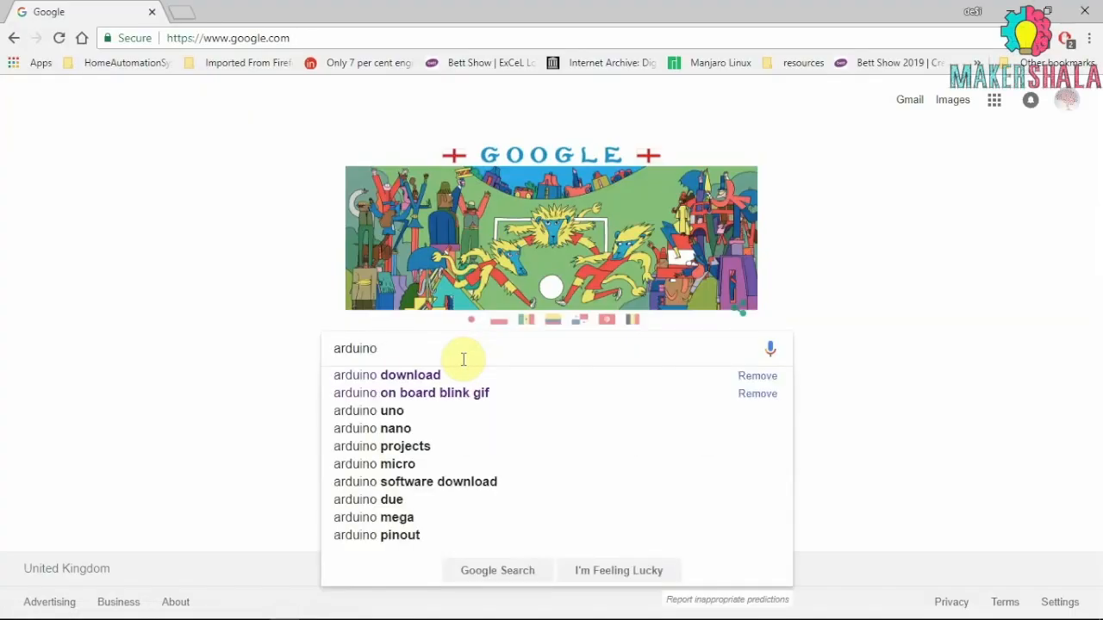
left_click(386, 376)
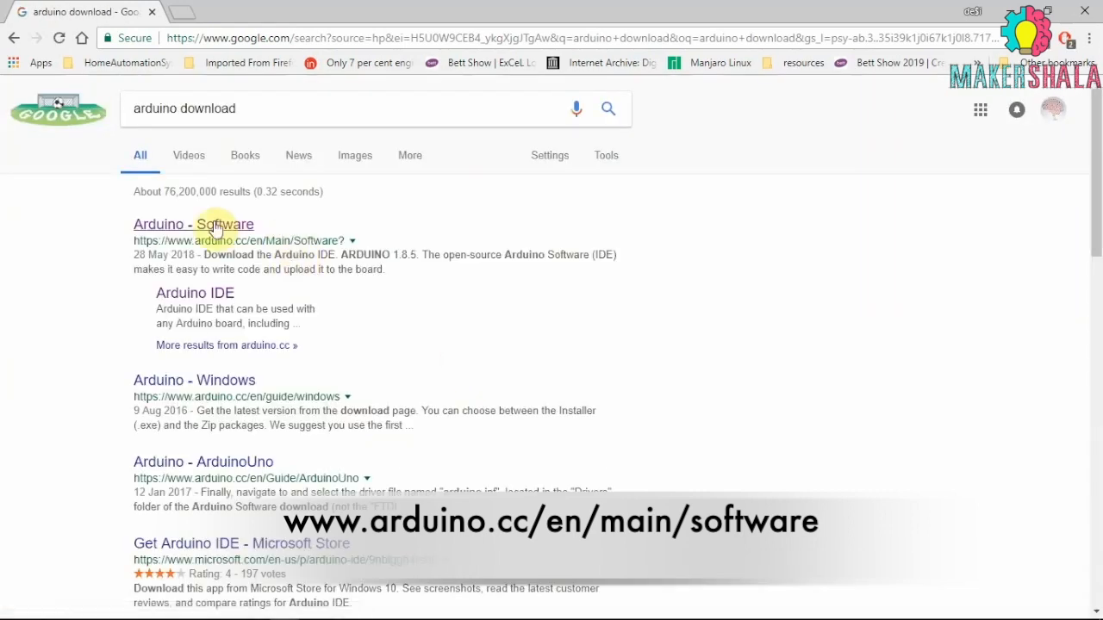
From the Arduino Software page, get the Windows installer using Just Download, no donation.
left_click(193, 224)
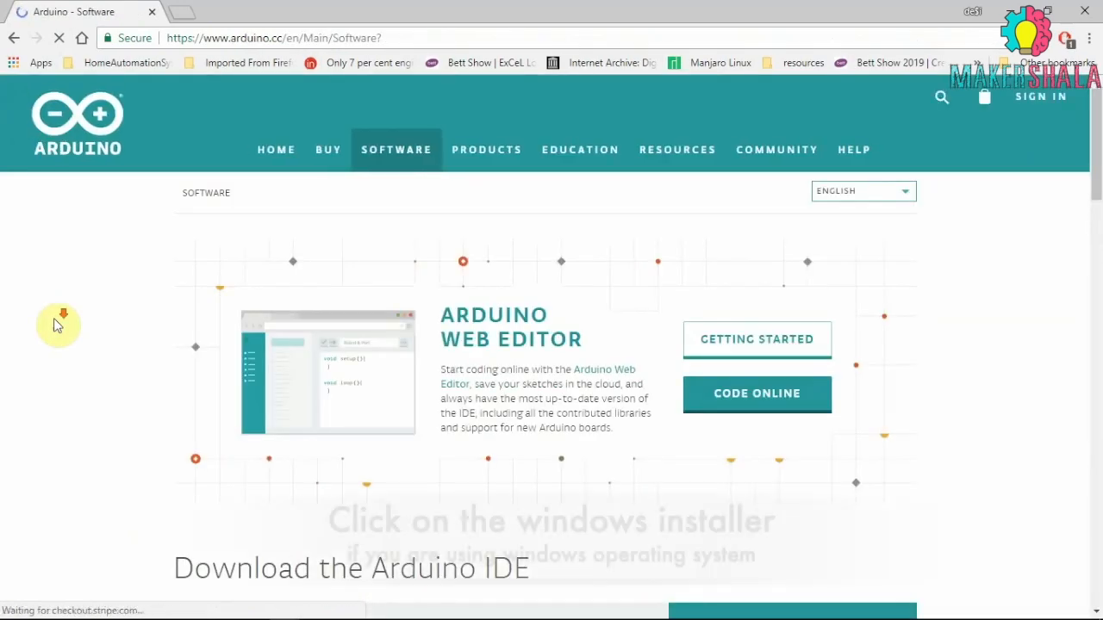
scroll("down", 3)
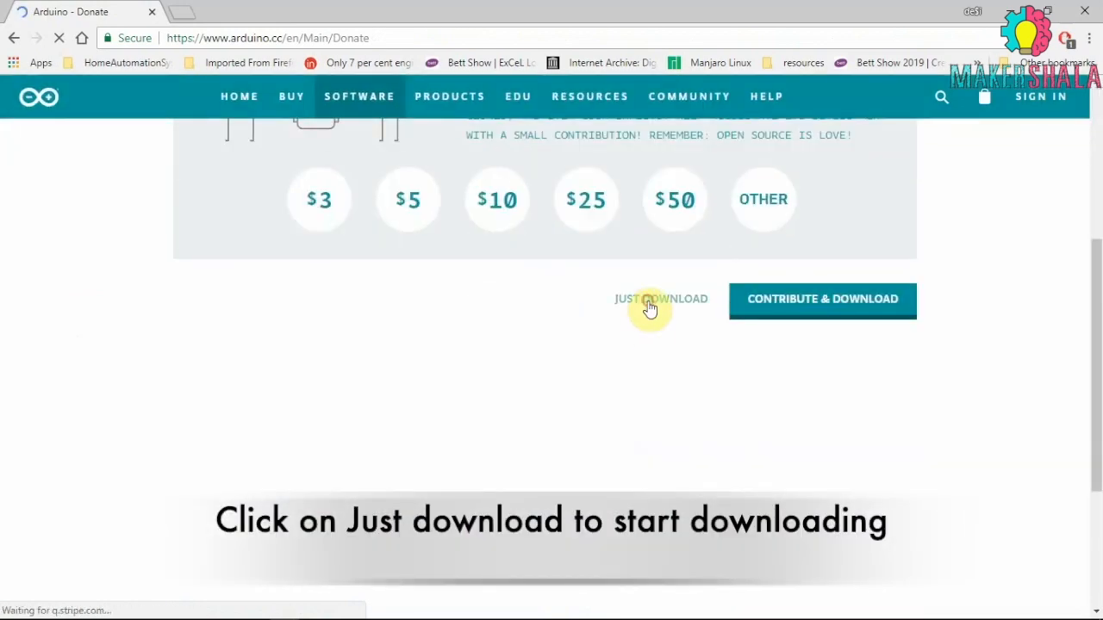
left_click(662, 298)
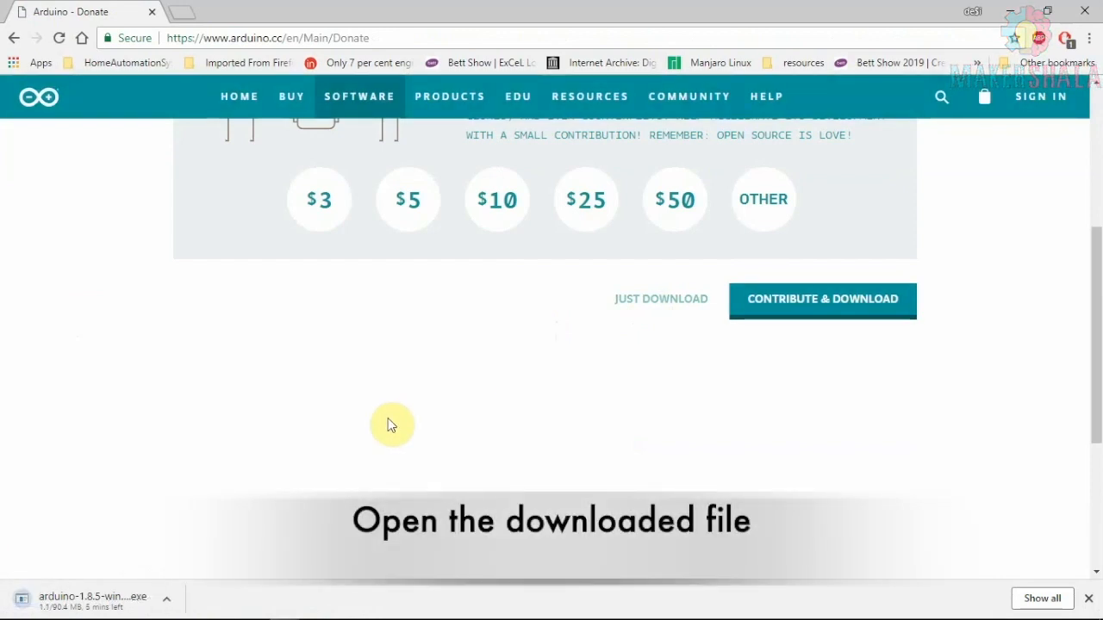
mouse_move(317, 478)
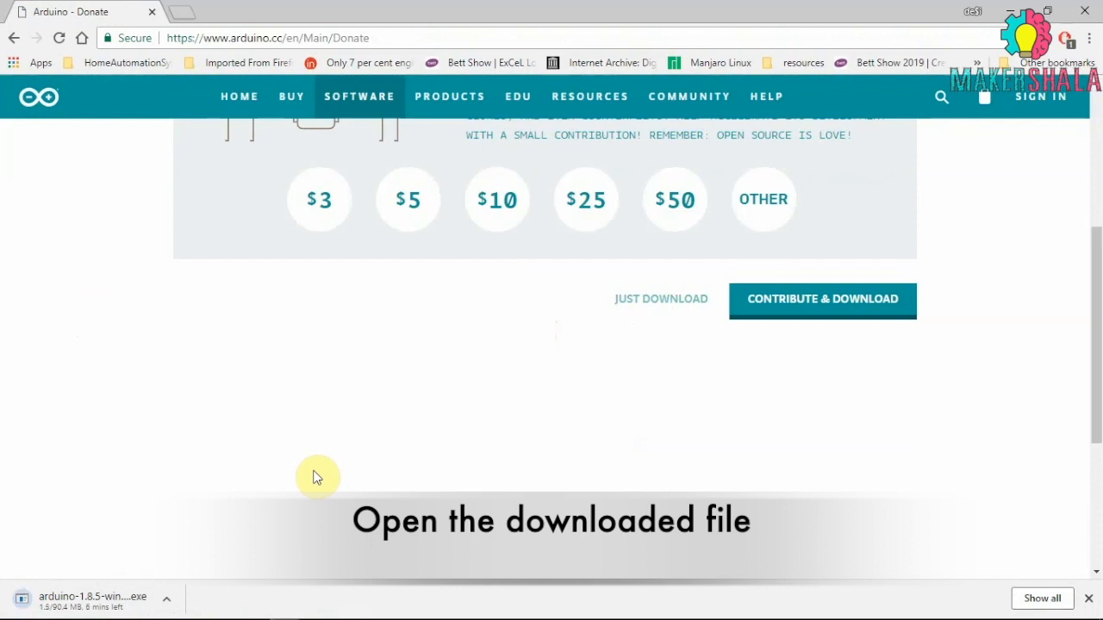
Run the installer, agree to the license, keep default components and C:\Program Files (x86)\Arduino, and show details.
left_click(91, 596)
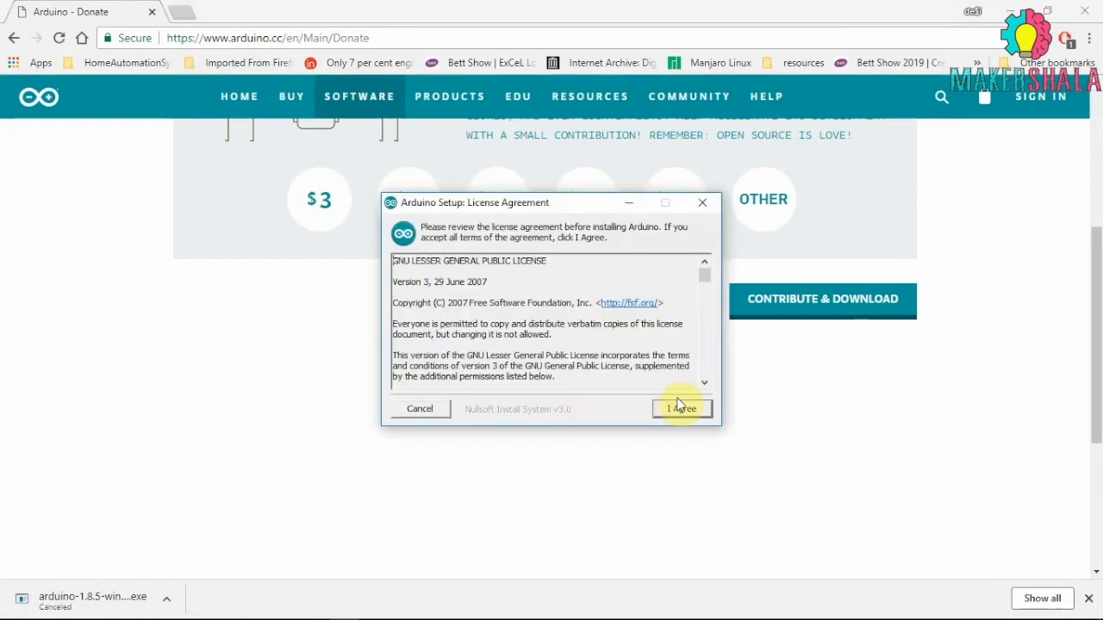
left_click(680, 409)
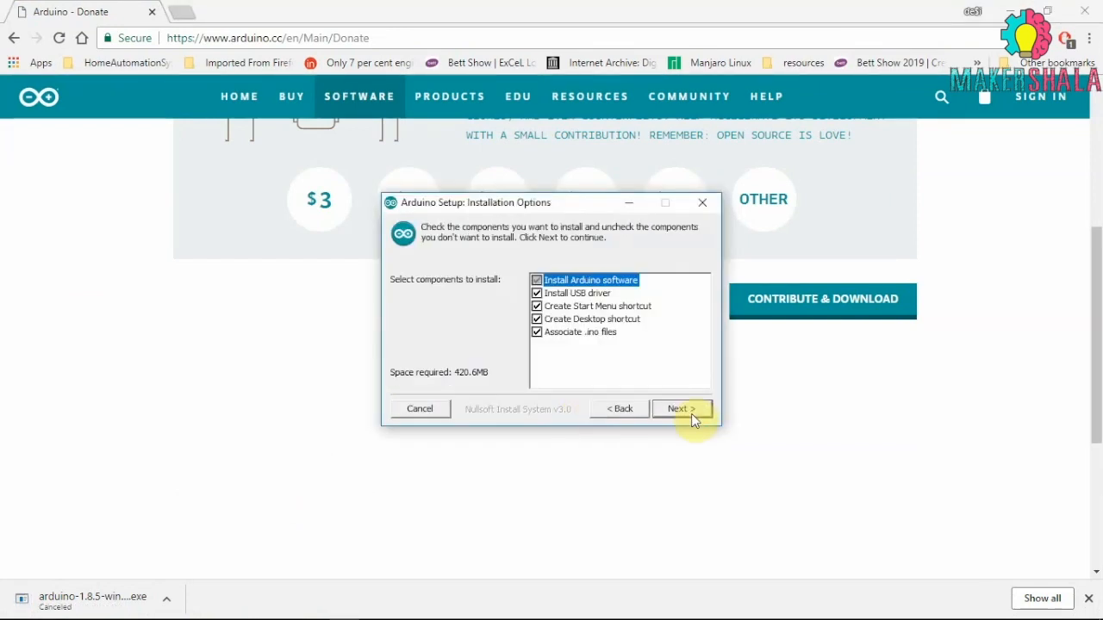
left_click(681, 408)
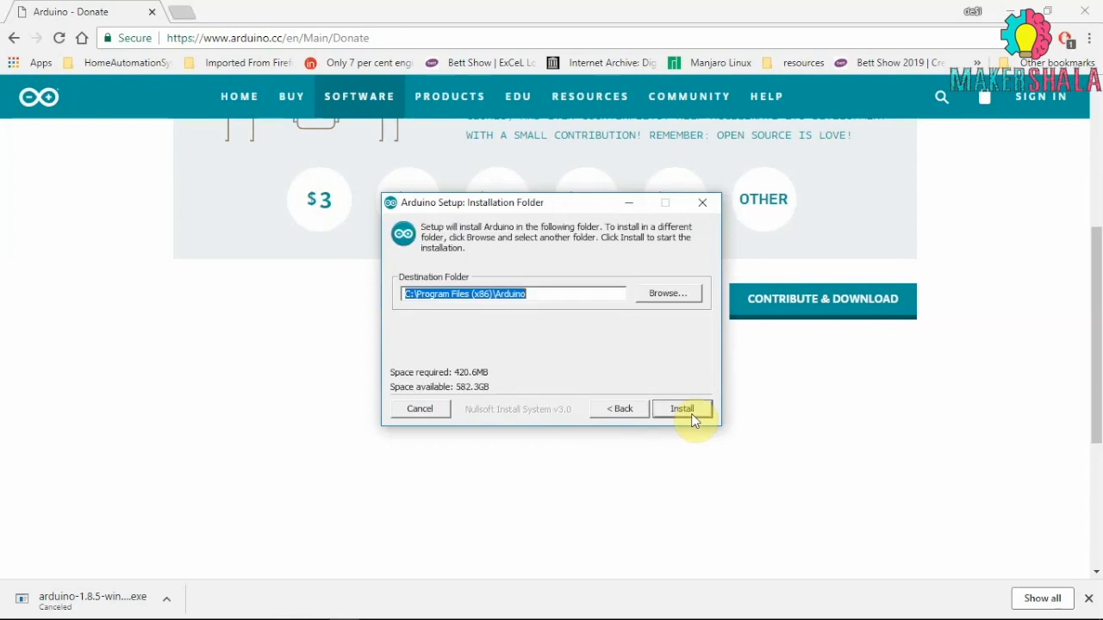
left_click(682, 409)
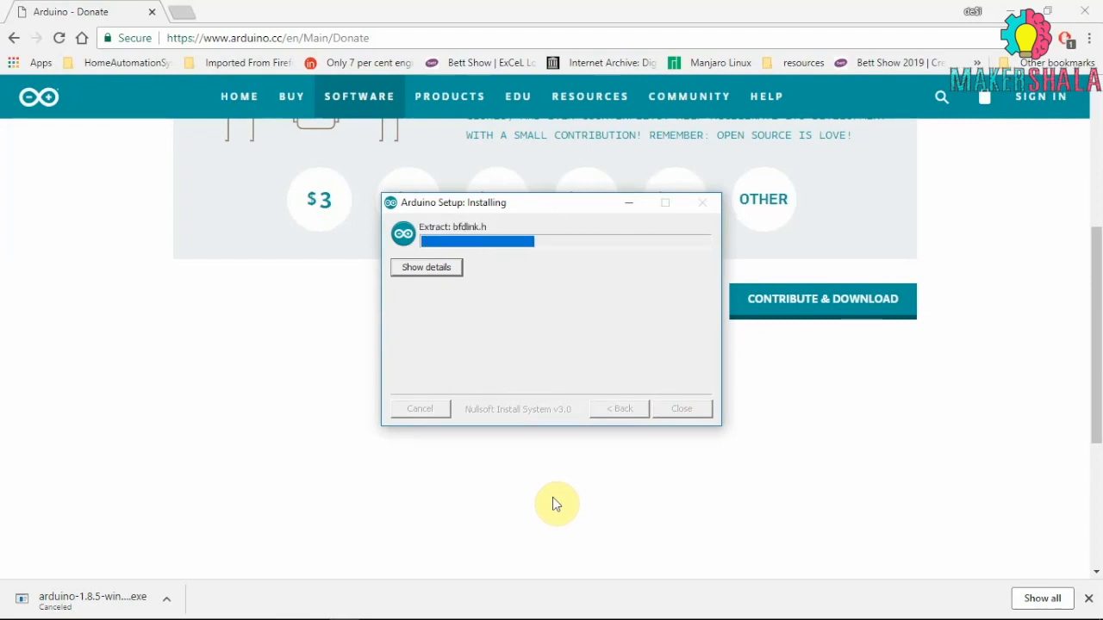
left_click(428, 267)
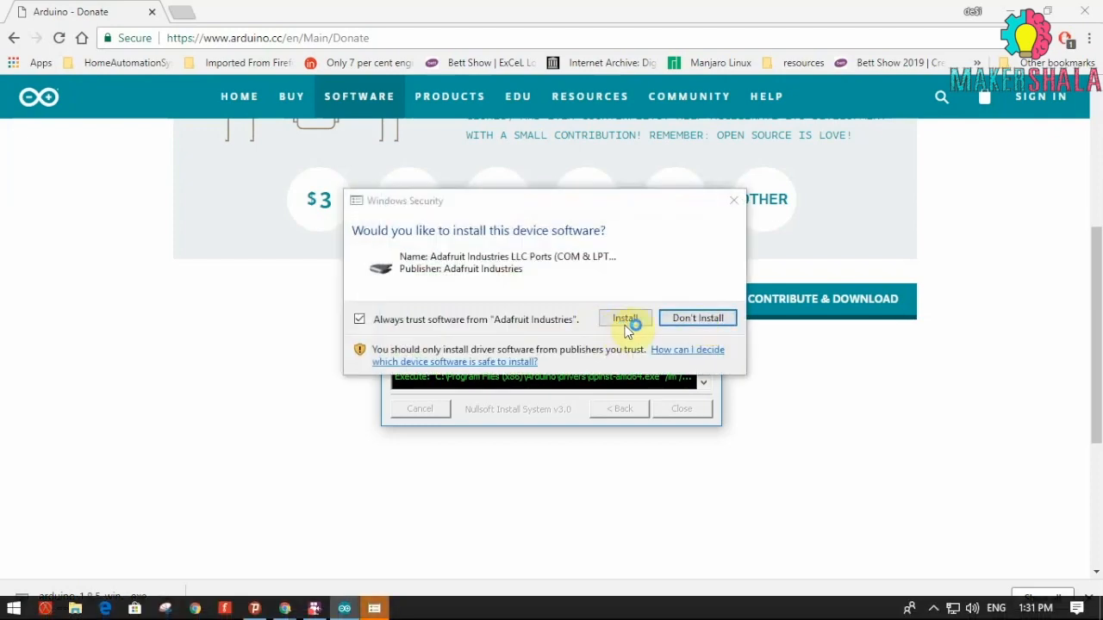
Approve the Adafruit ports and Arduino USB driver installs, then close the completed setup.
left_click(624, 317)
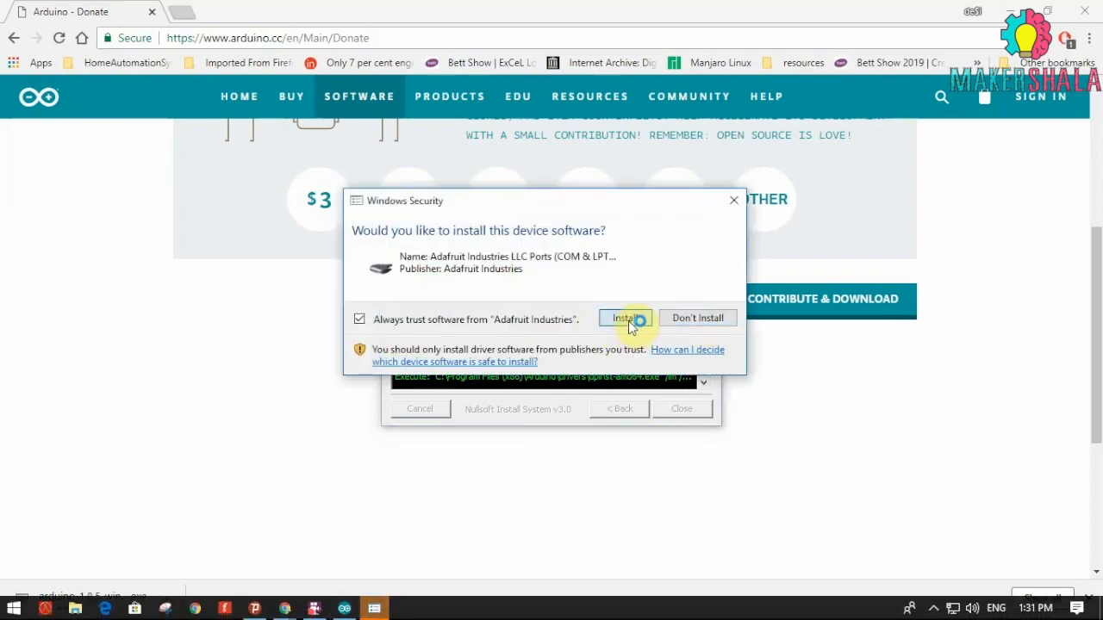
left_click(609, 317)
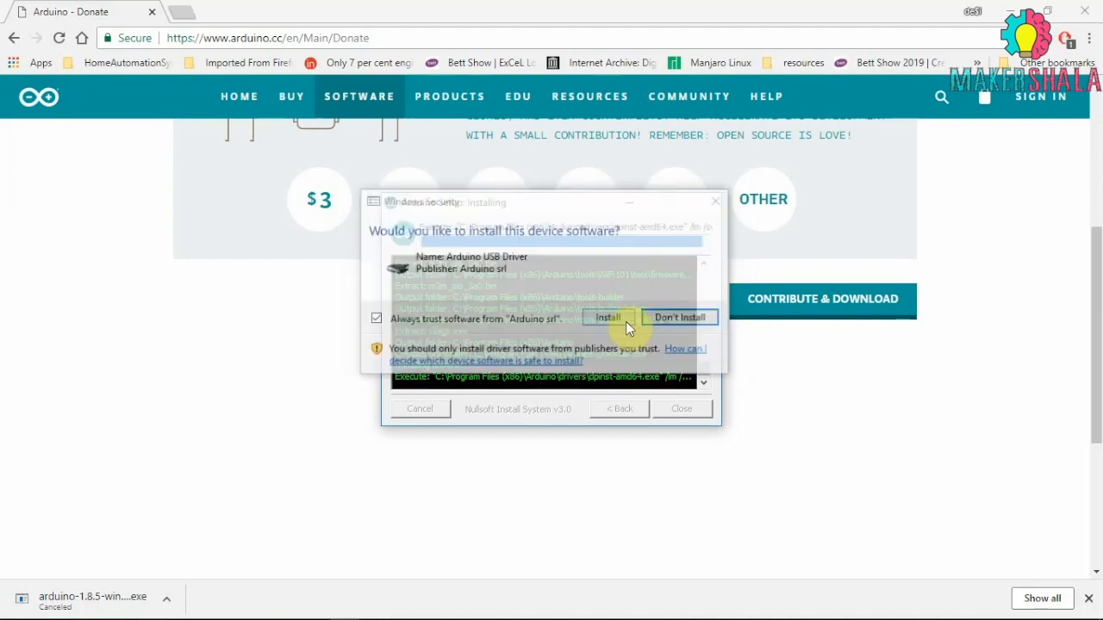
left_click(607, 317)
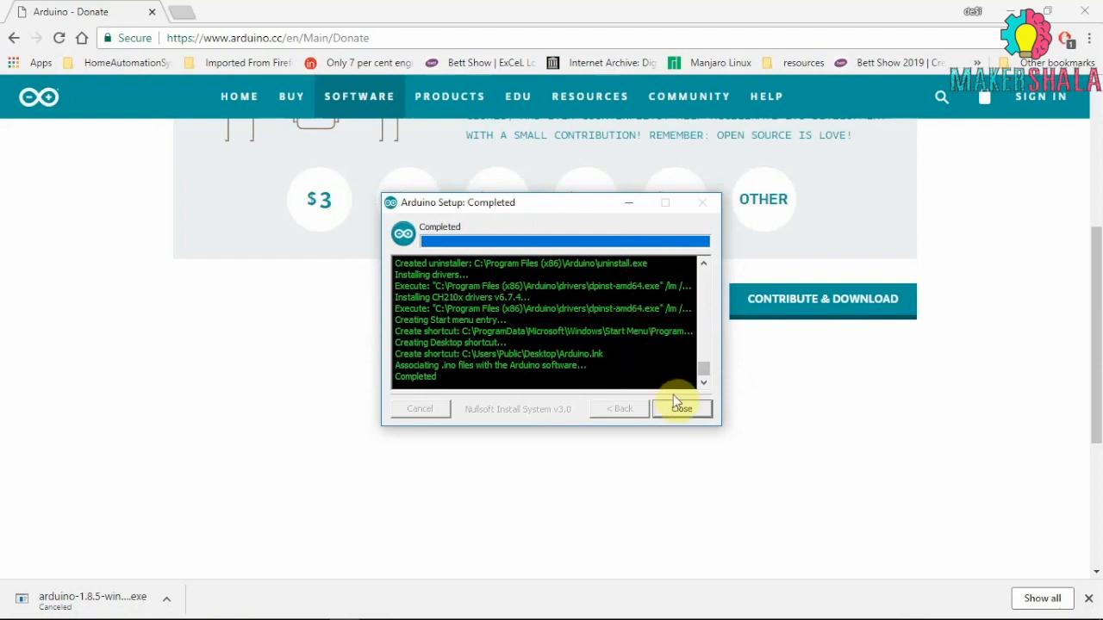
left_click(683, 408)
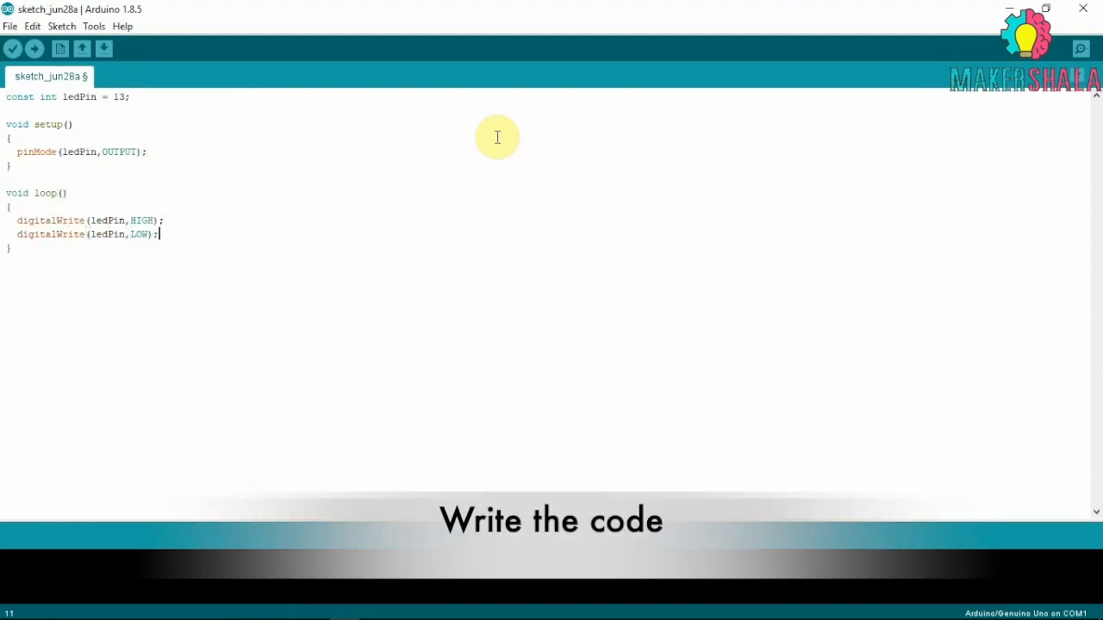
Add delay(1000); after the HIGH and LOW digitalWrite lines in loop().
type("delay(1000);")
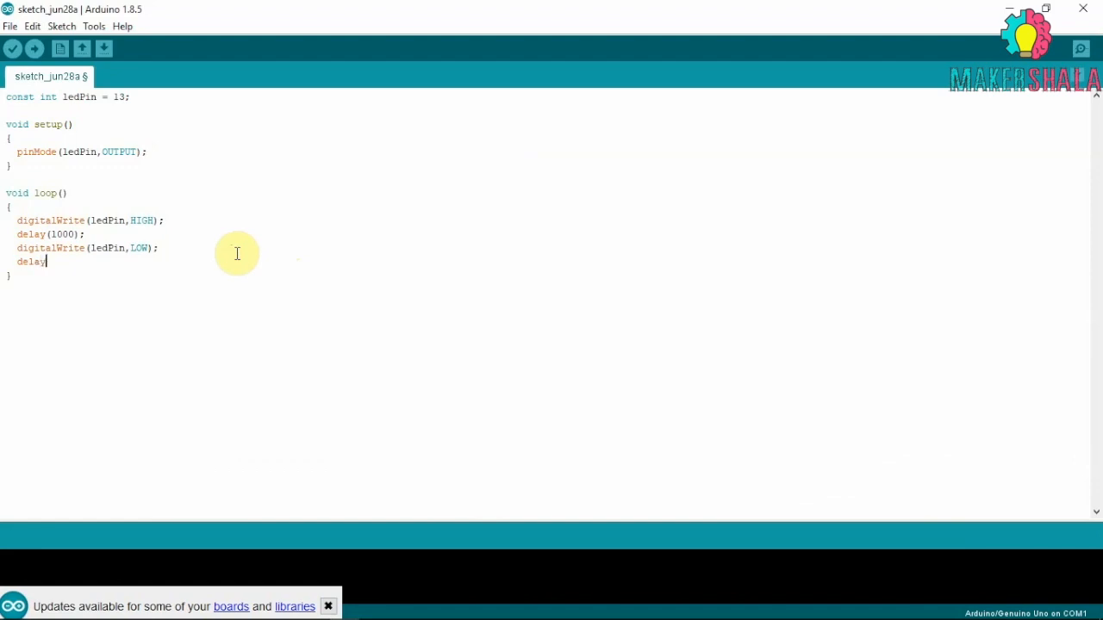
type("(1000);")
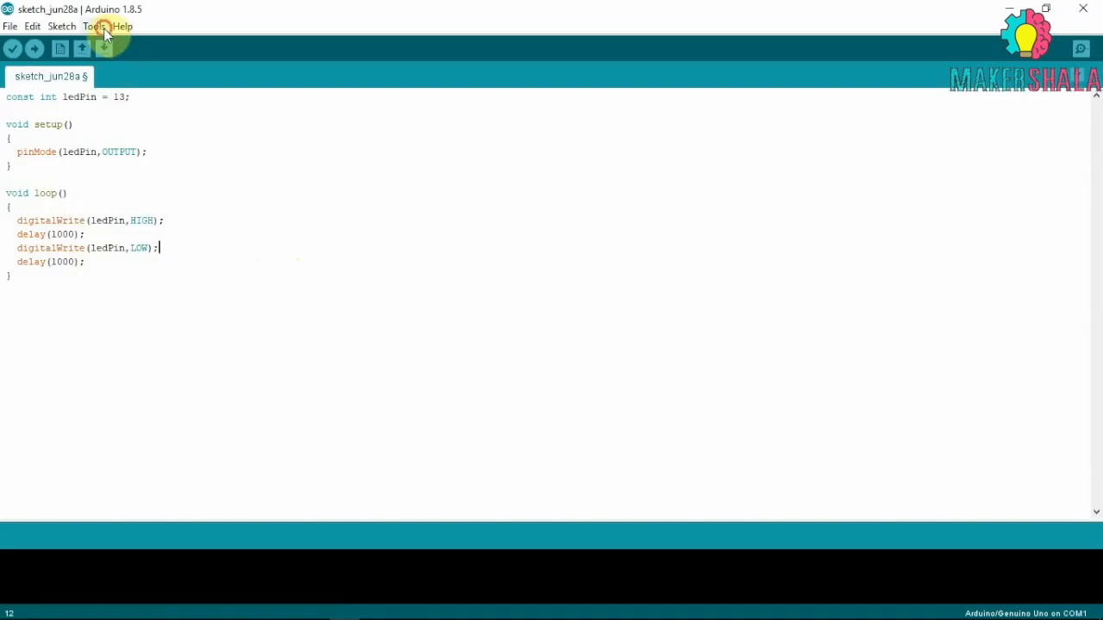
left_click(93, 26)
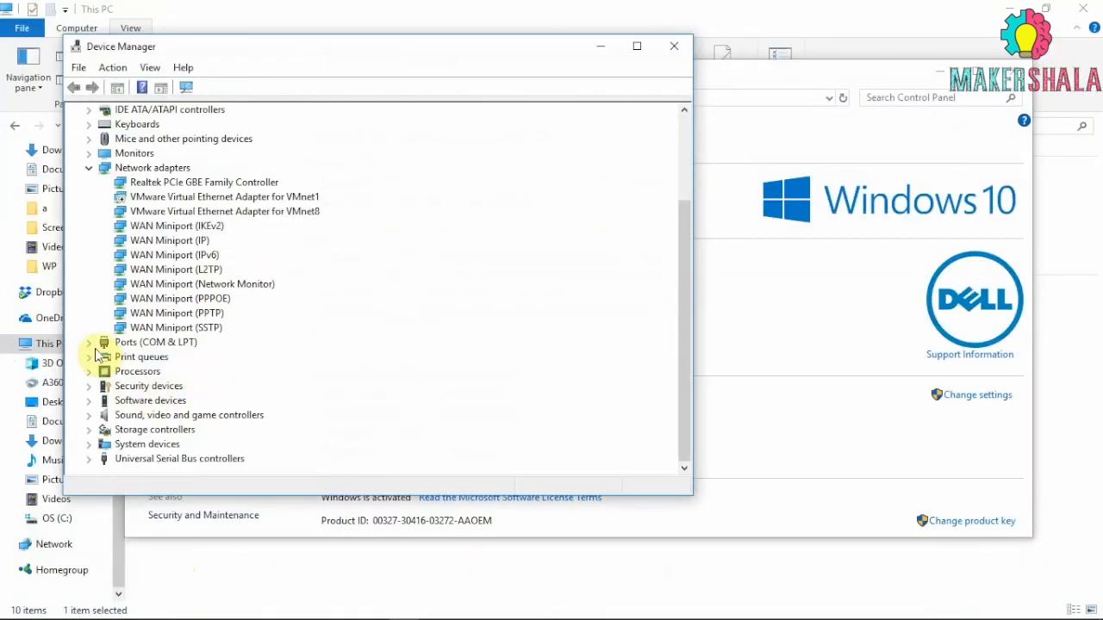
Expand Ports (COM & LPT) to find COM1 and USB-SERIAL CH340 on COM11.
left_click(90, 342)
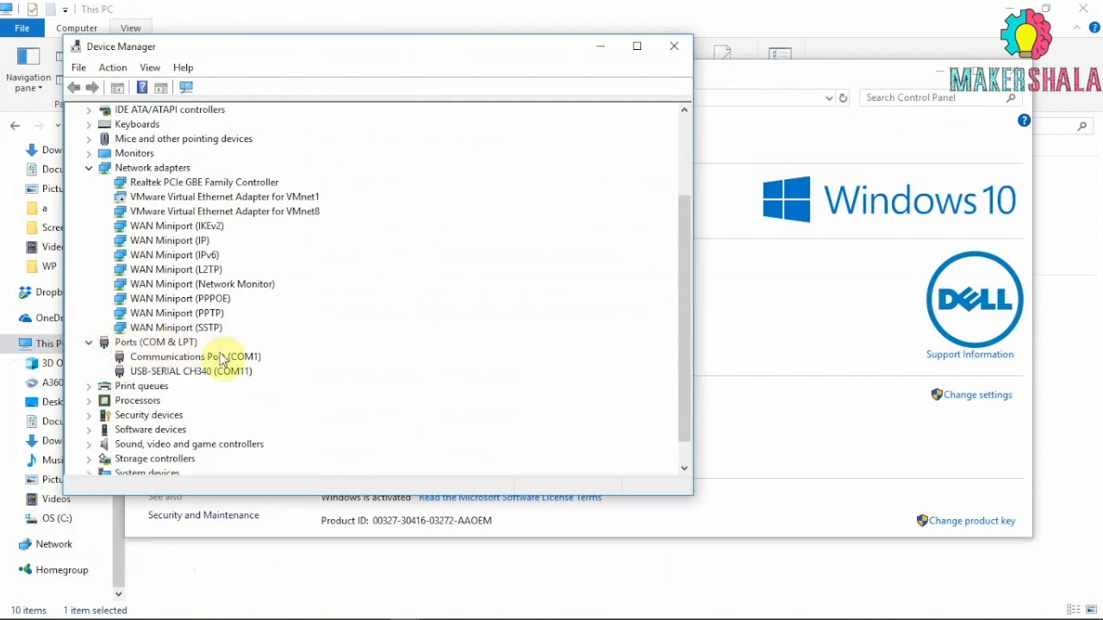
left_click(192, 370)
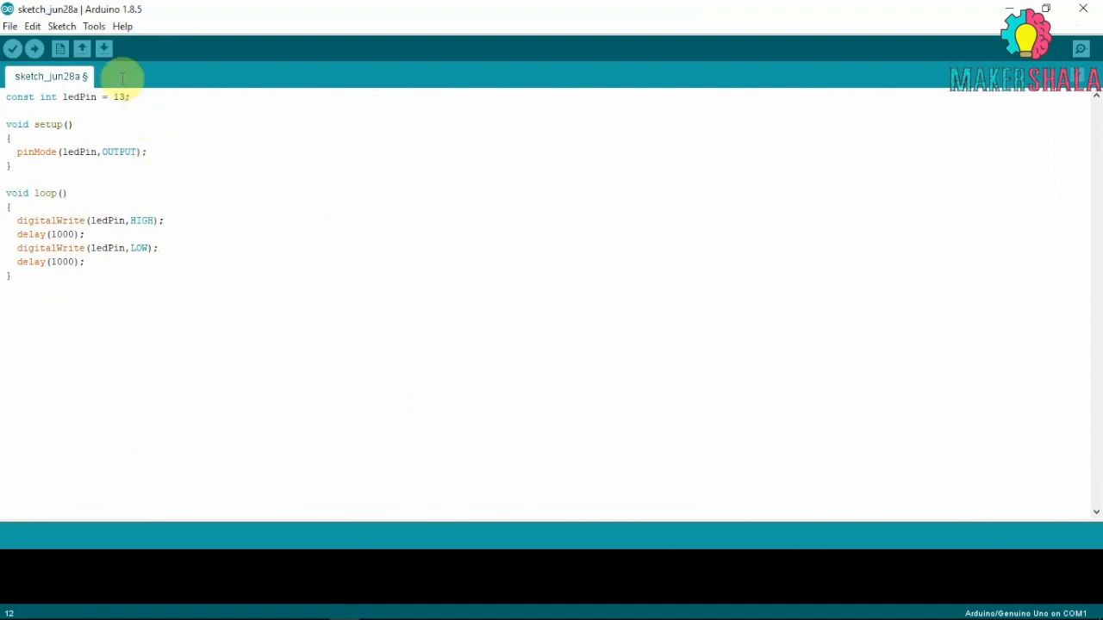
Select COM11 under Tools > Port and upload the blink sketch to the Uno.
left_click(93, 26)
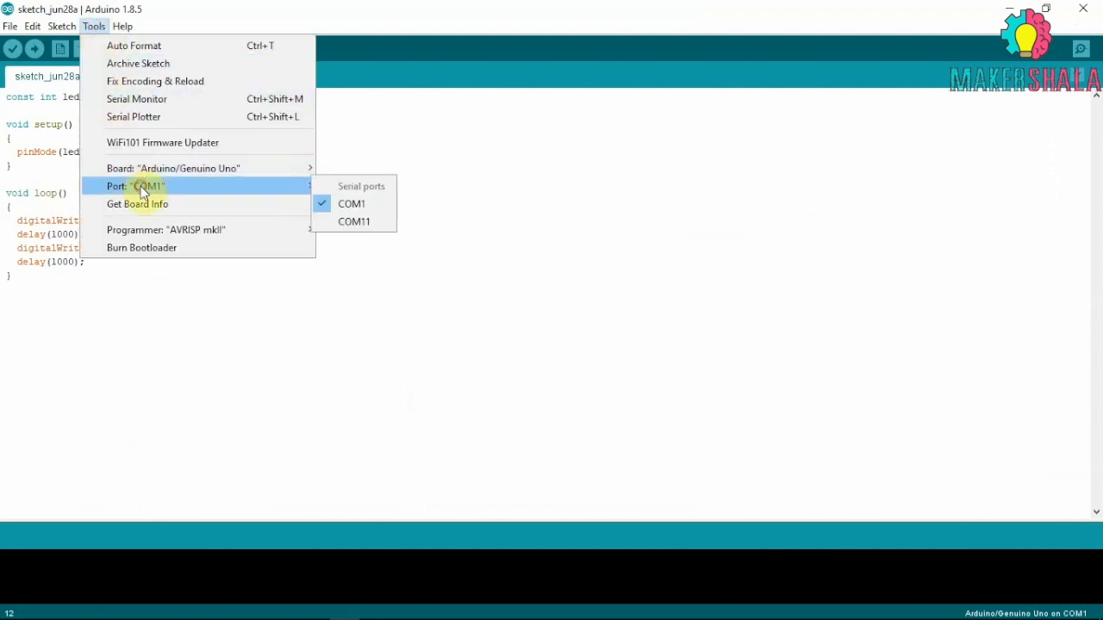
left_click(353, 221)
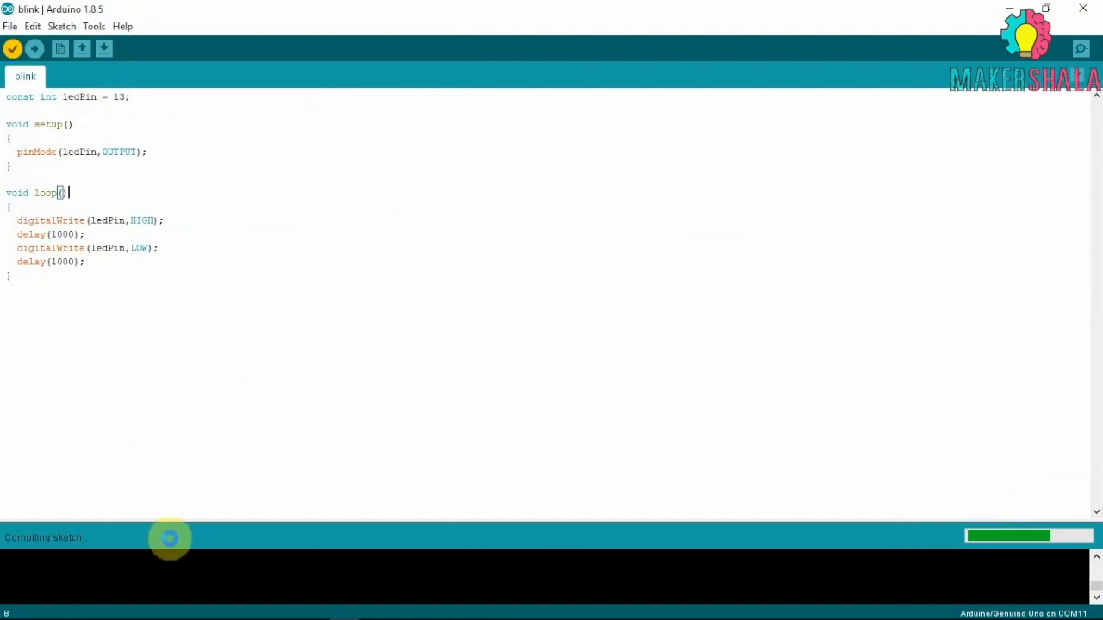
mouse_move(894, 529)
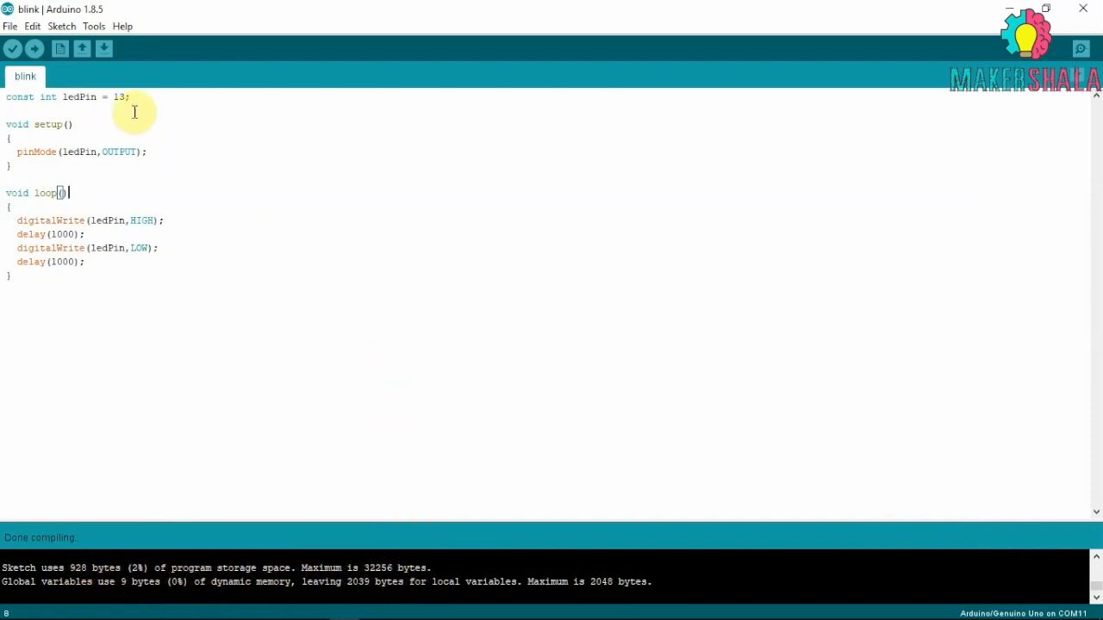
left_click(12, 48)
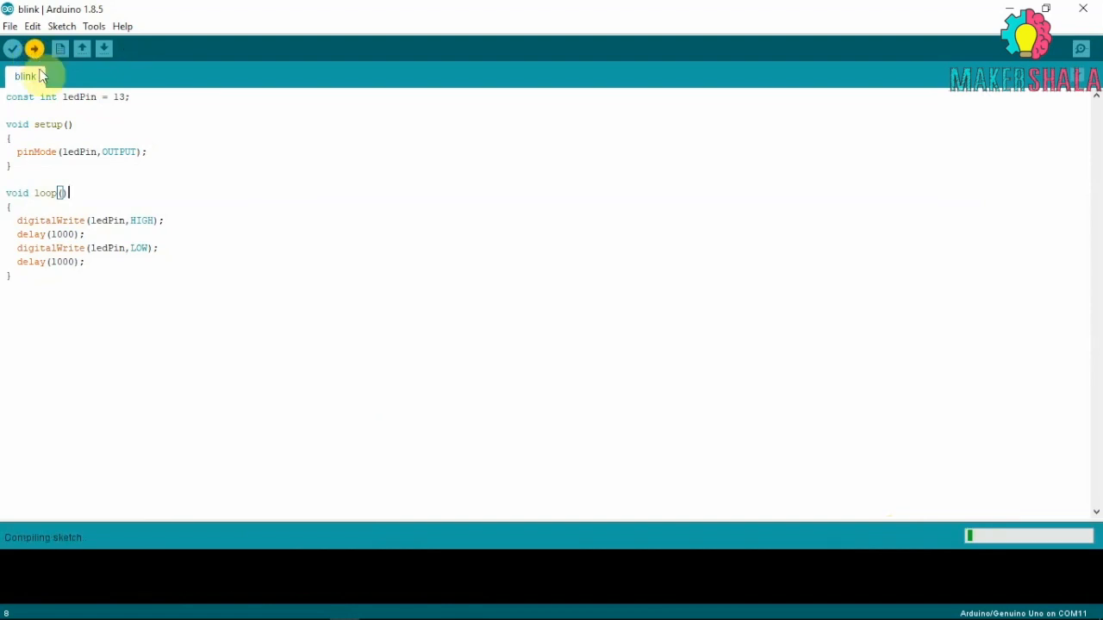